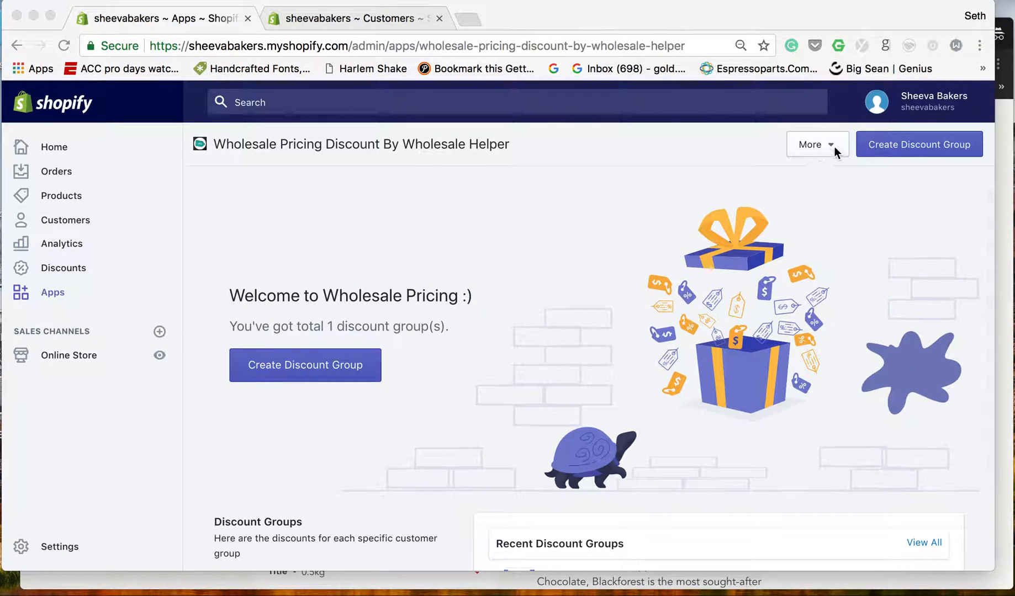
- View the customer's Tags card showing the wholesale and discount tags
{"action": "left_click", "coordinate": [816, 144]}
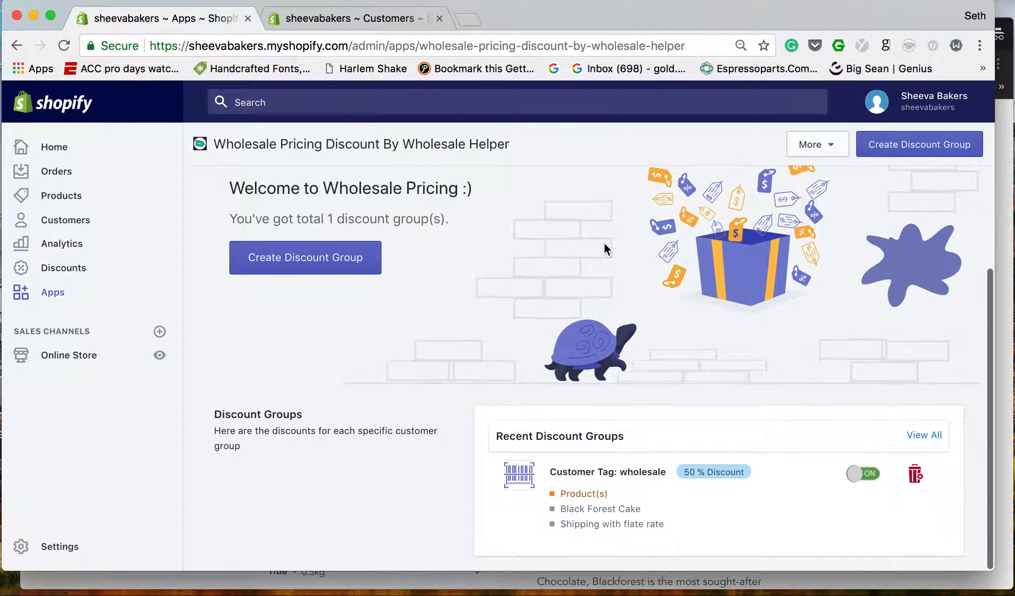
{"action": "mouse_move", "coordinate": [582, 495]}
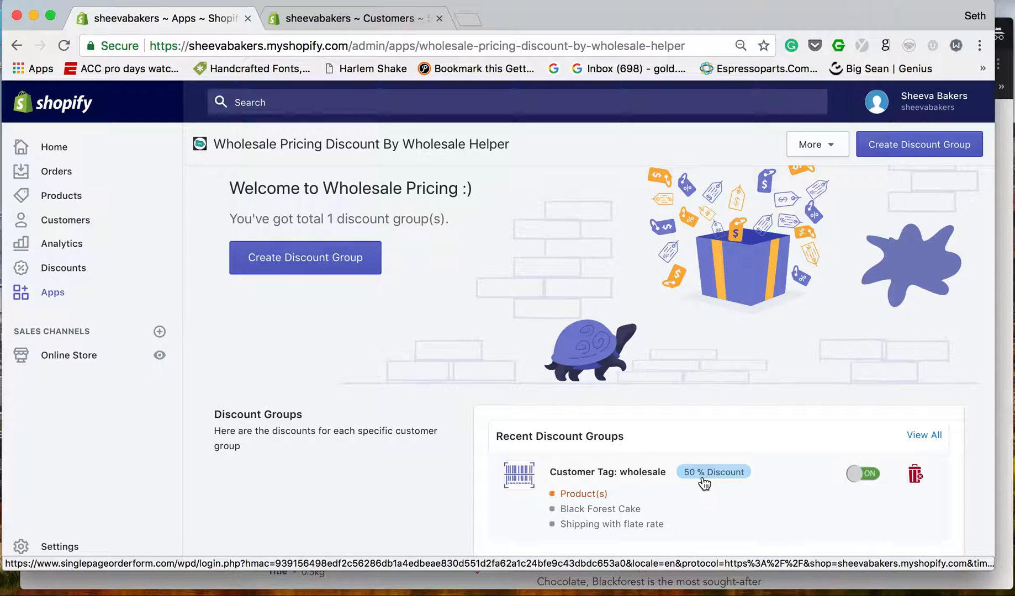
{"action": "mouse_move", "coordinate": [573, 520]}
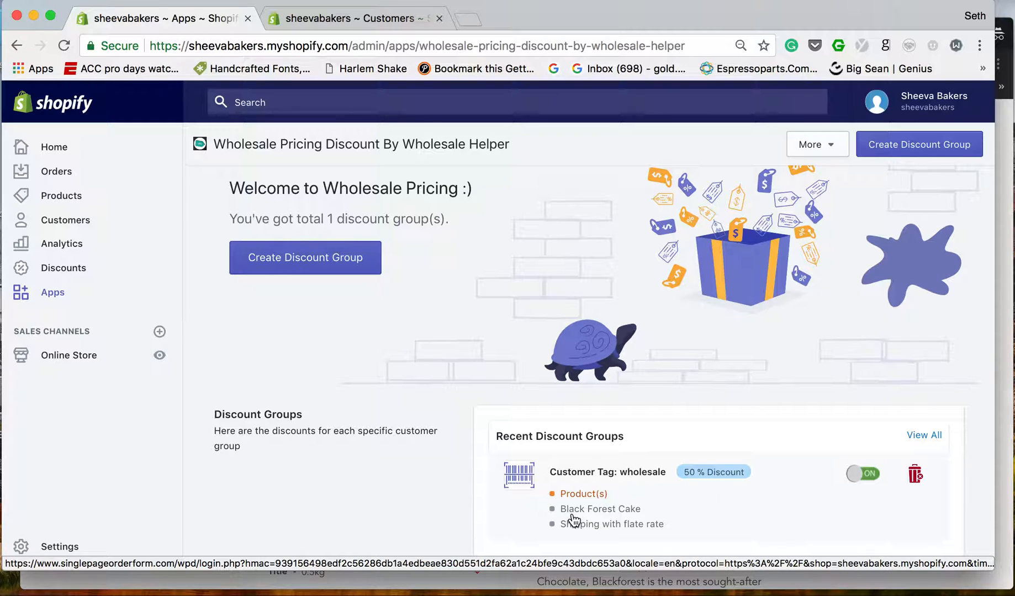
{"action": "mouse_move", "coordinate": [655, 511]}
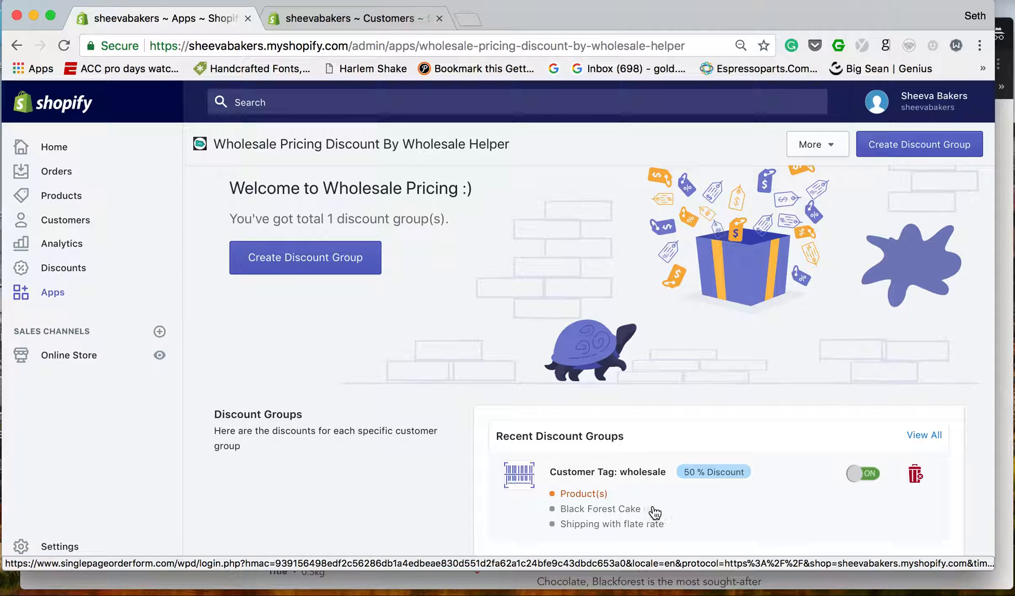
{"action": "mouse_move", "coordinate": [647, 489]}
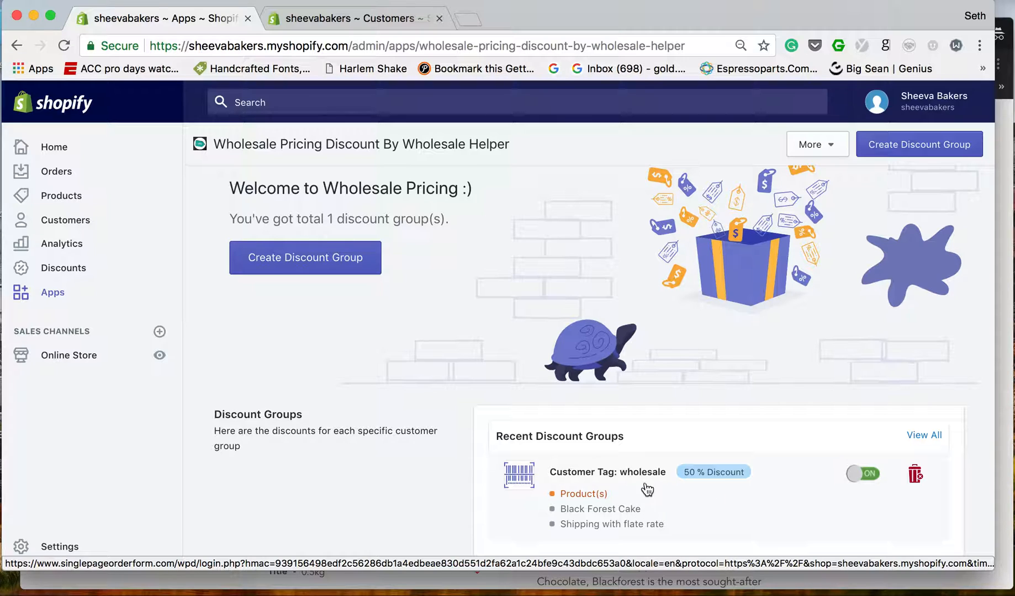
{"action": "mouse_move", "coordinate": [633, 487]}
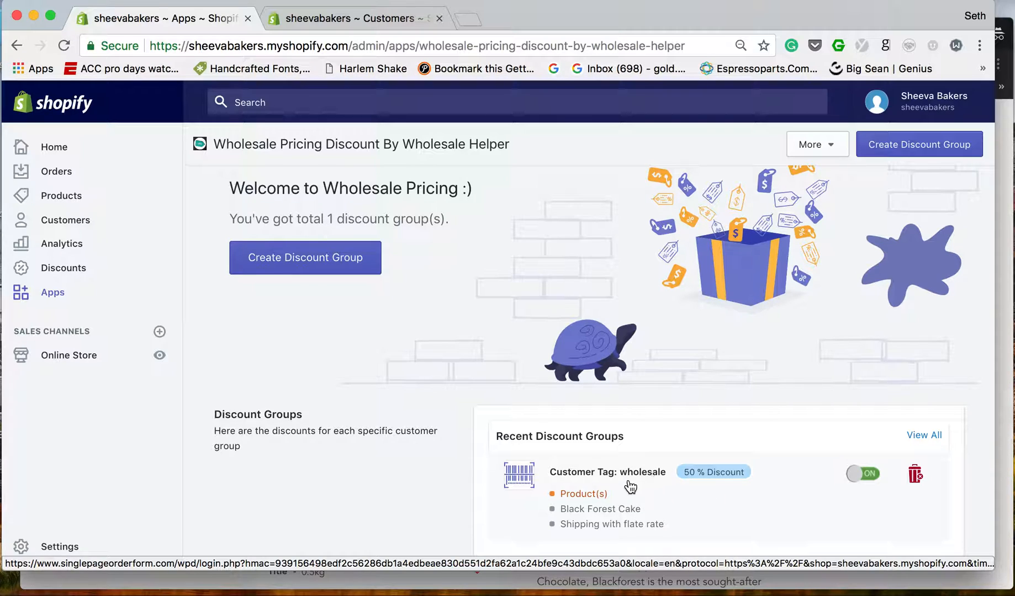
{"action": "mouse_move", "coordinate": [621, 413]}
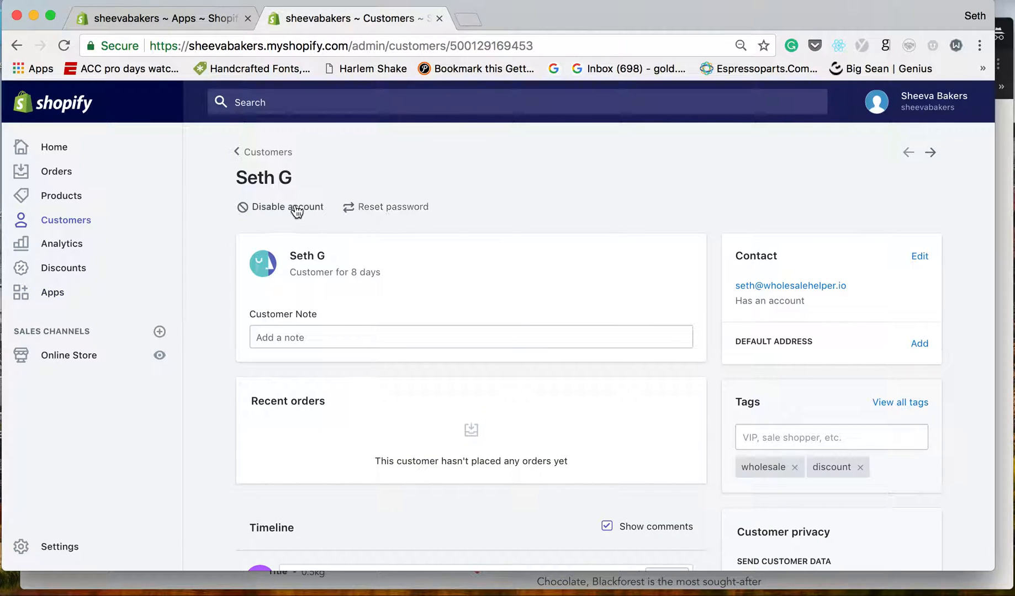
{"action": "mouse_move", "coordinate": [749, 290]}
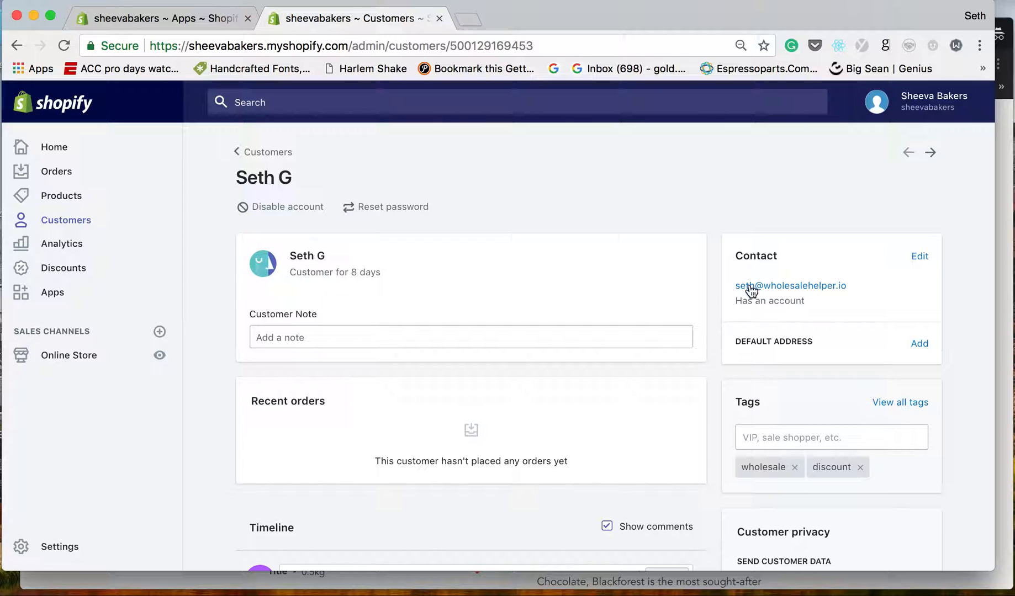
{"action": "mouse_move", "coordinate": [961, 407]}
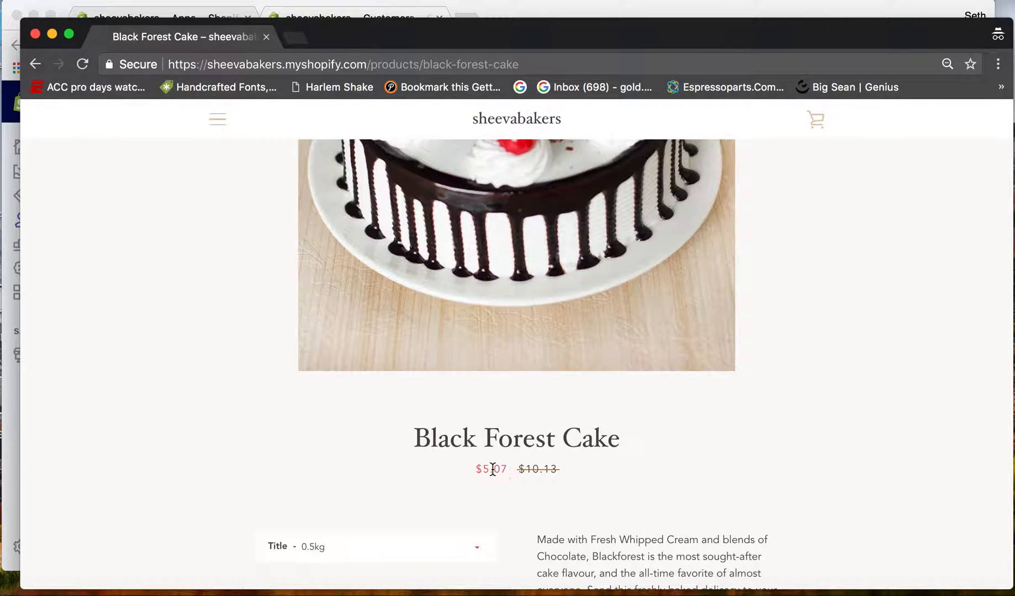
{"action": "mouse_move", "coordinate": [158, 458]}
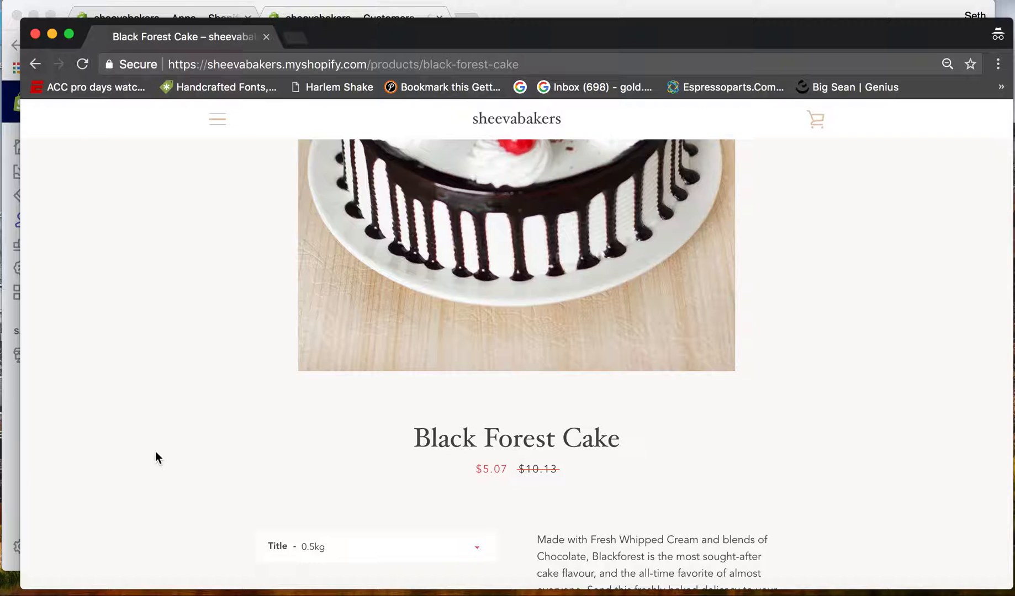
- Check the storefront Black Forest Cake price: $5.07 against the struck-through $10.13
{"action": "left_click", "coordinate": [350, 19]}
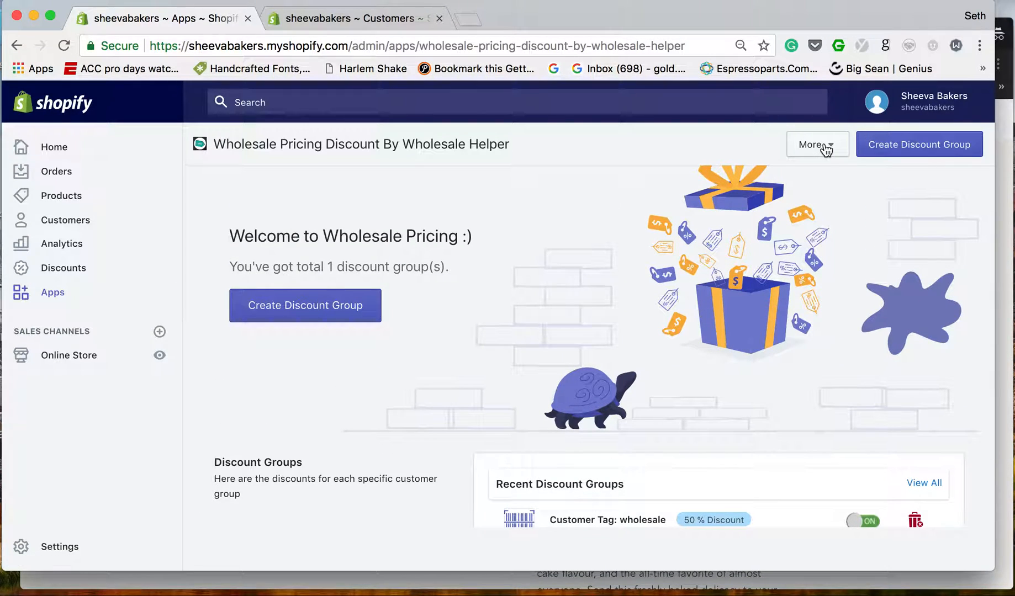
- Open the Individual pricing page from the app's More menu
{"action": "left_click", "coordinate": [817, 145]}
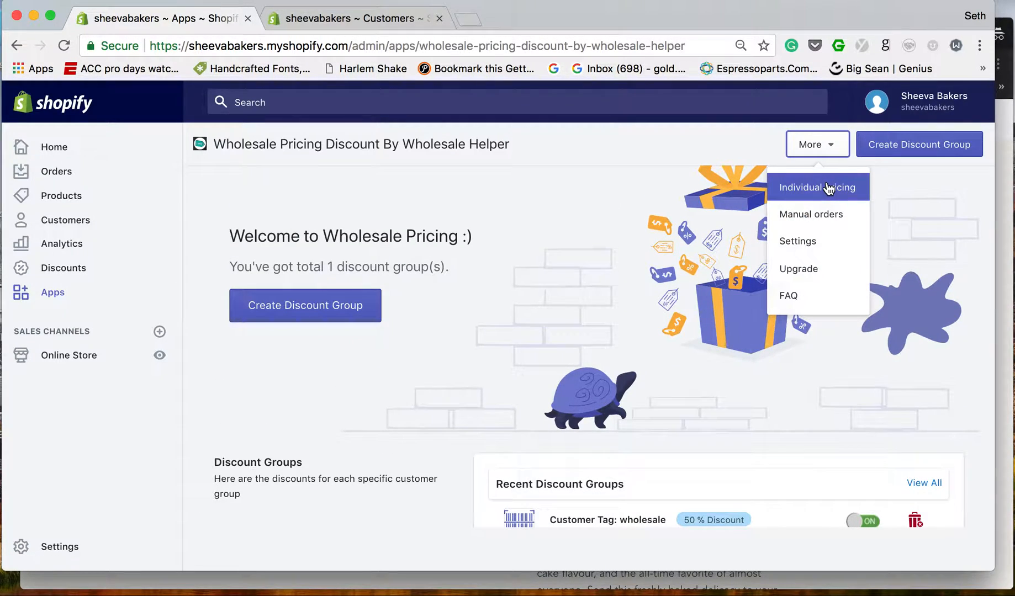
{"action": "left_click", "coordinate": [817, 188]}
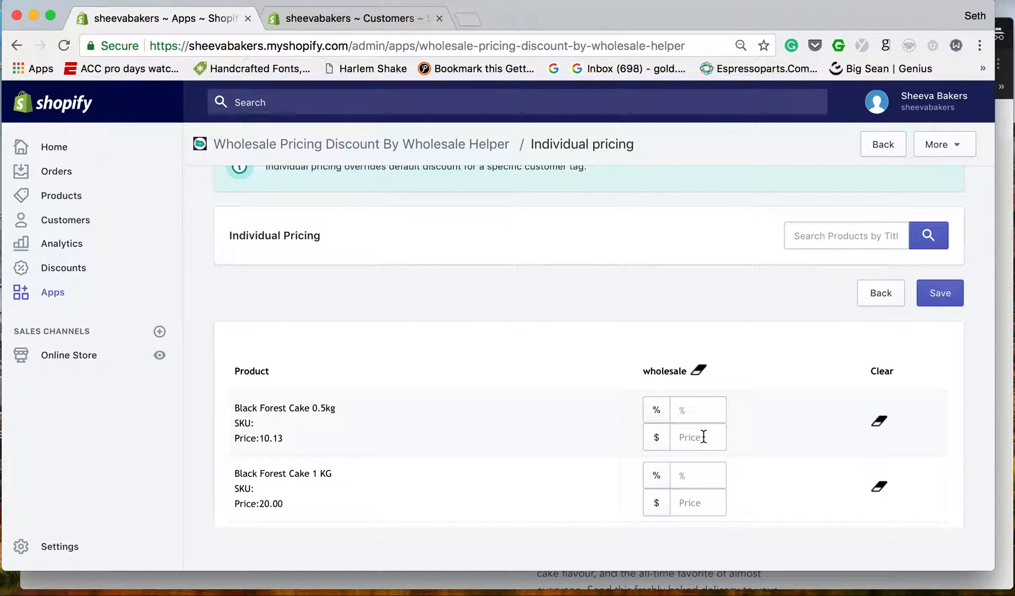
- Discard a trial 20% discount, give Black Forest Cake 0.5kg a $2 price, and save
{"action": "left_click", "coordinate": [697, 410]}
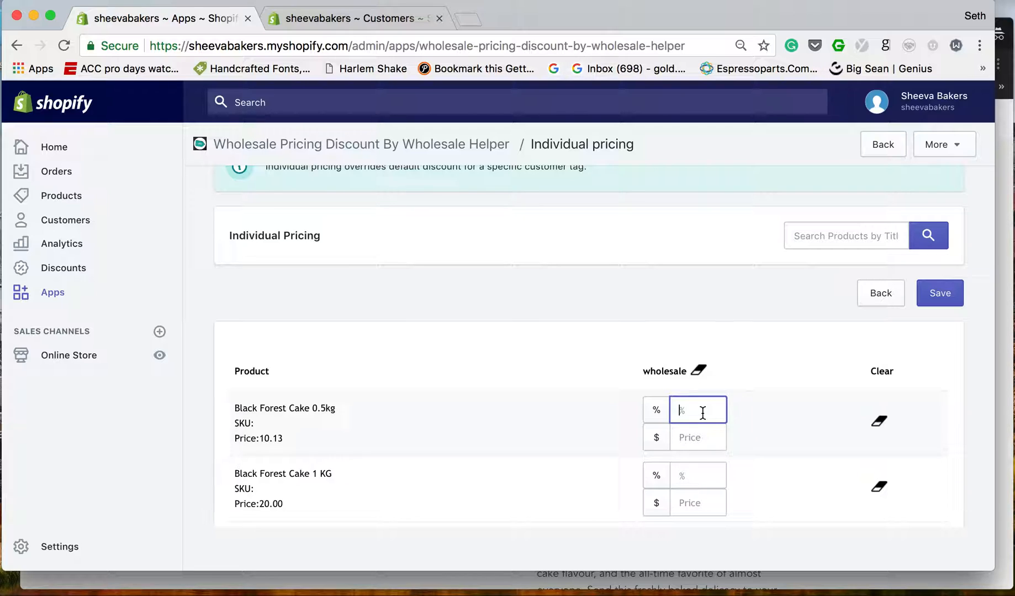
{"action": "type", "text": "20"}
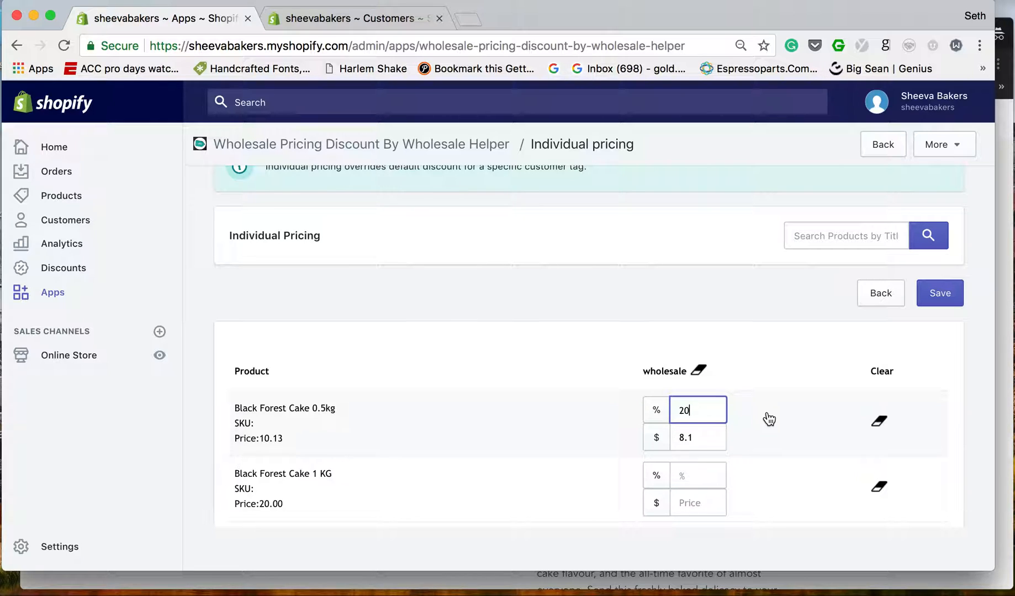
{"action": "left_click", "coordinate": [691, 437]}
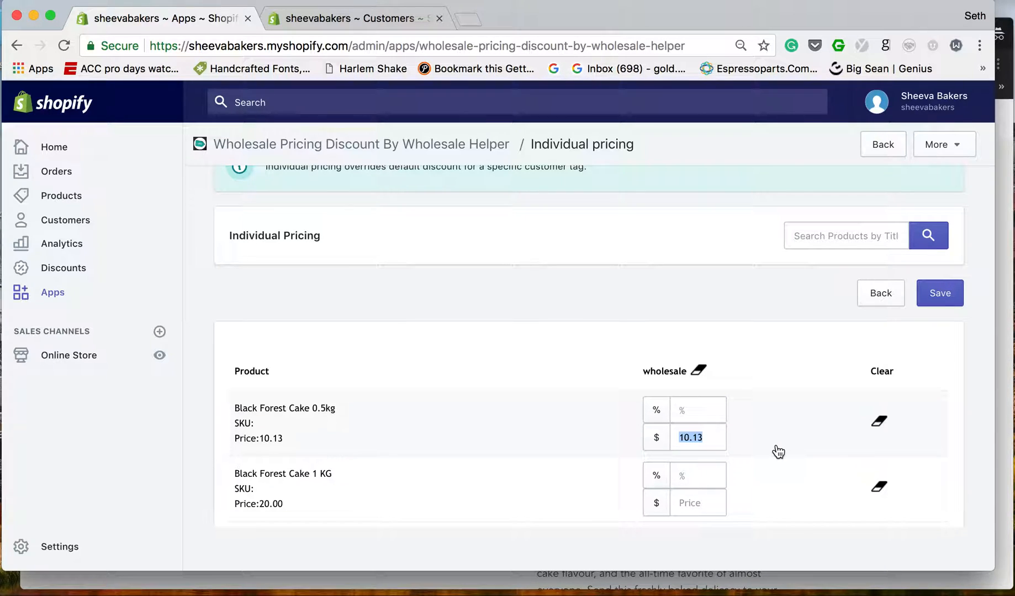
{"action": "left_click", "coordinate": [692, 438]}
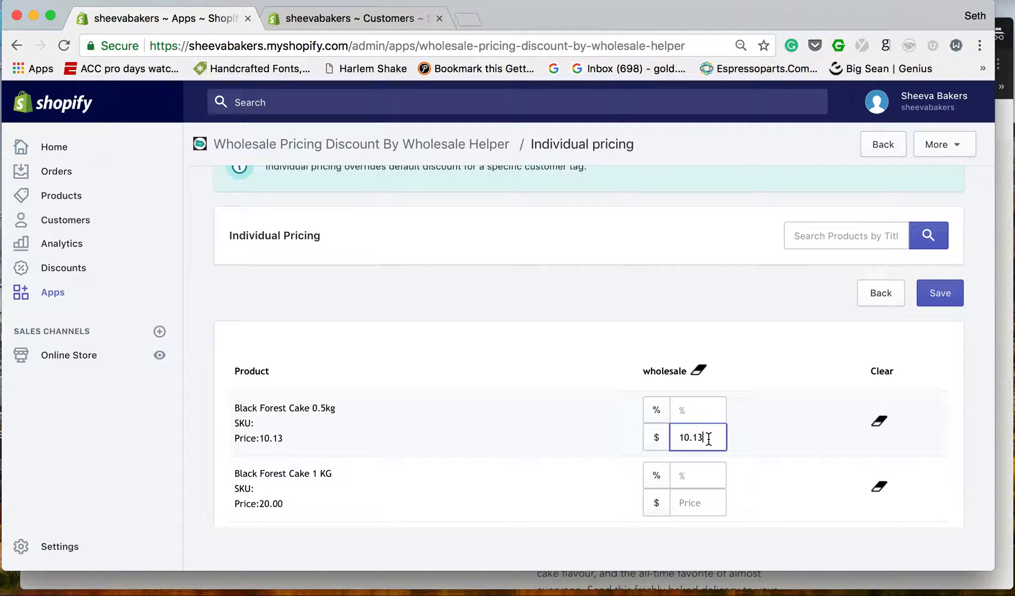
{"action": "type", "text": "2"}
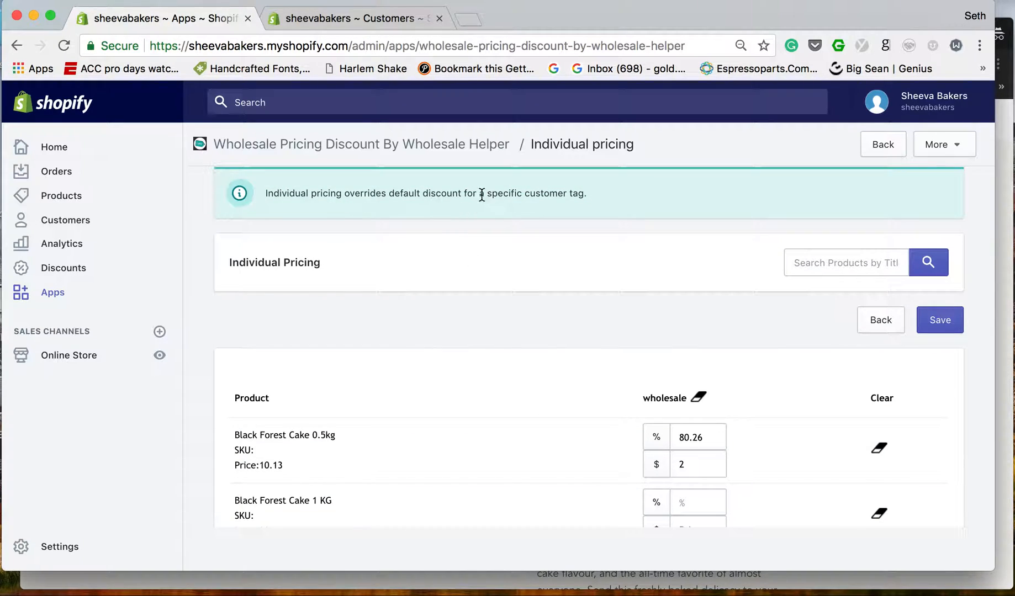
{"action": "mouse_move", "coordinate": [499, 228]}
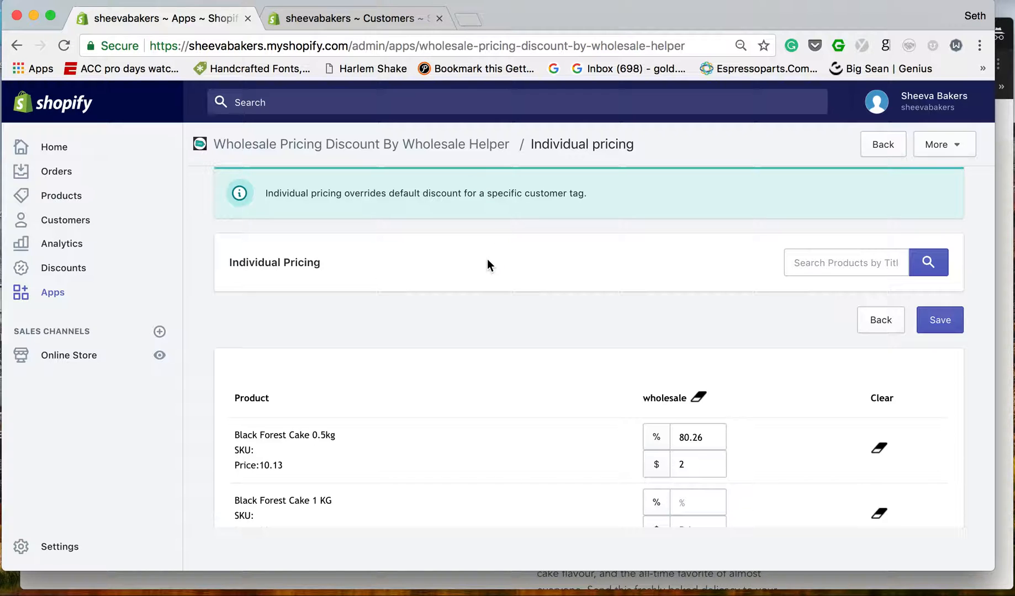
{"action": "scroll", "scroll_direction": "down", "scroll_amount": 3}
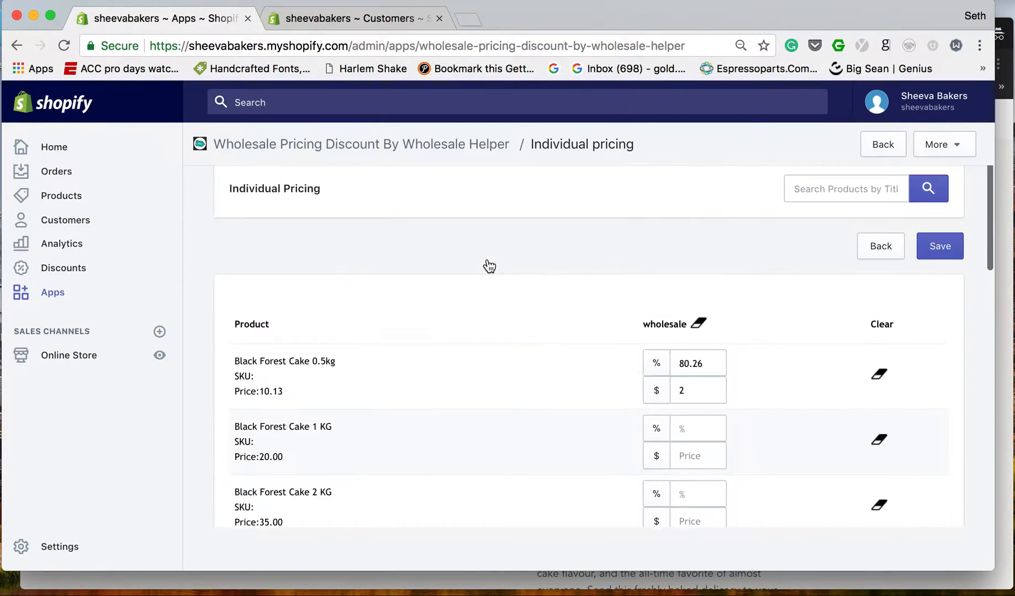
{"action": "scroll", "scroll_direction": "down", "scroll_amount": 3}
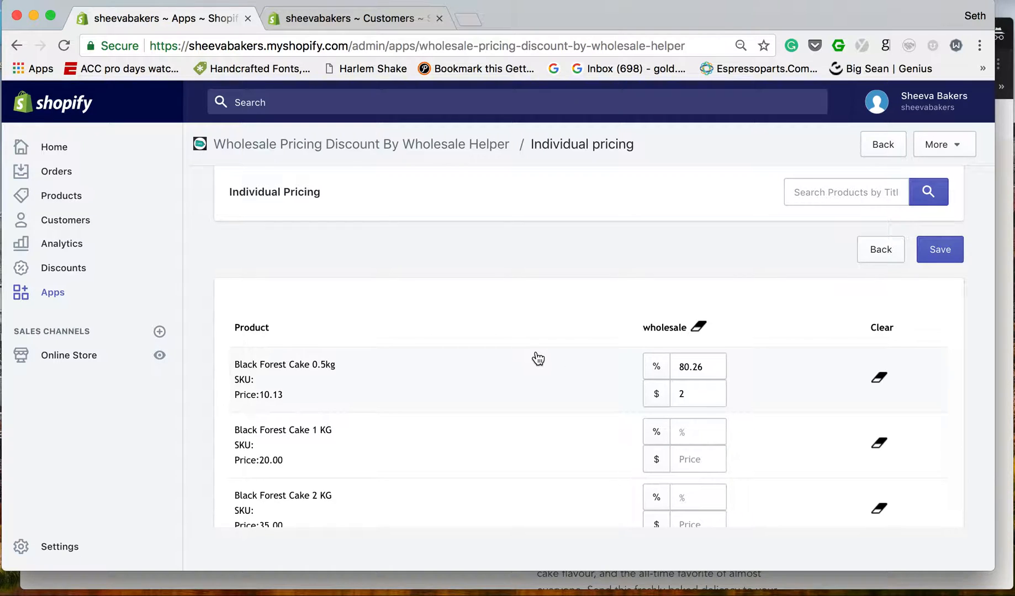
{"action": "left_click", "coordinate": [938, 249]}
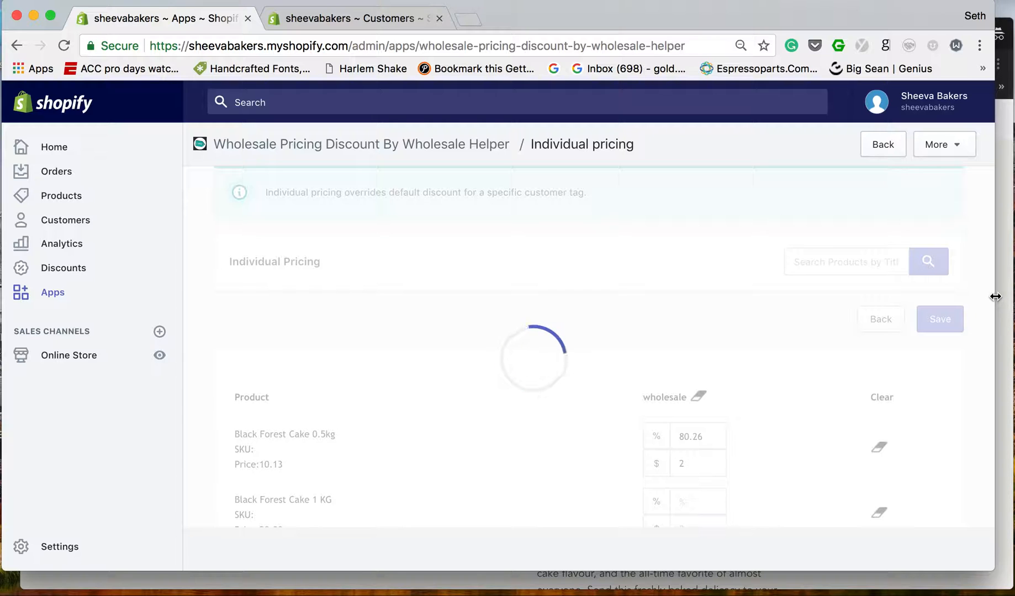
- In the storefront, go through the menu's Catalog to the Black Forest Cake page
{"action": "left_click", "coordinate": [940, 319]}
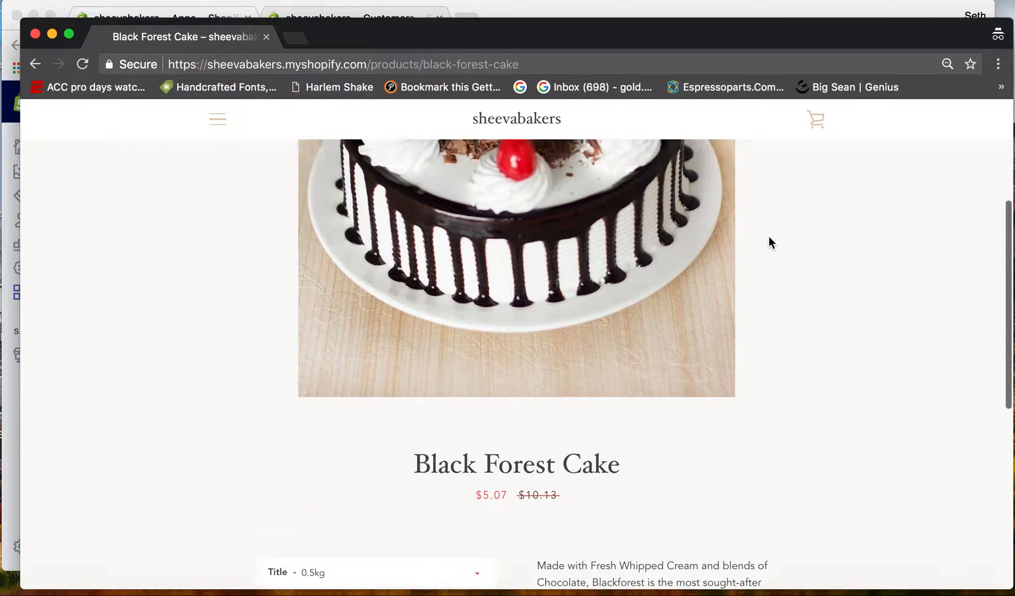
{"action": "left_click", "coordinate": [217, 119]}
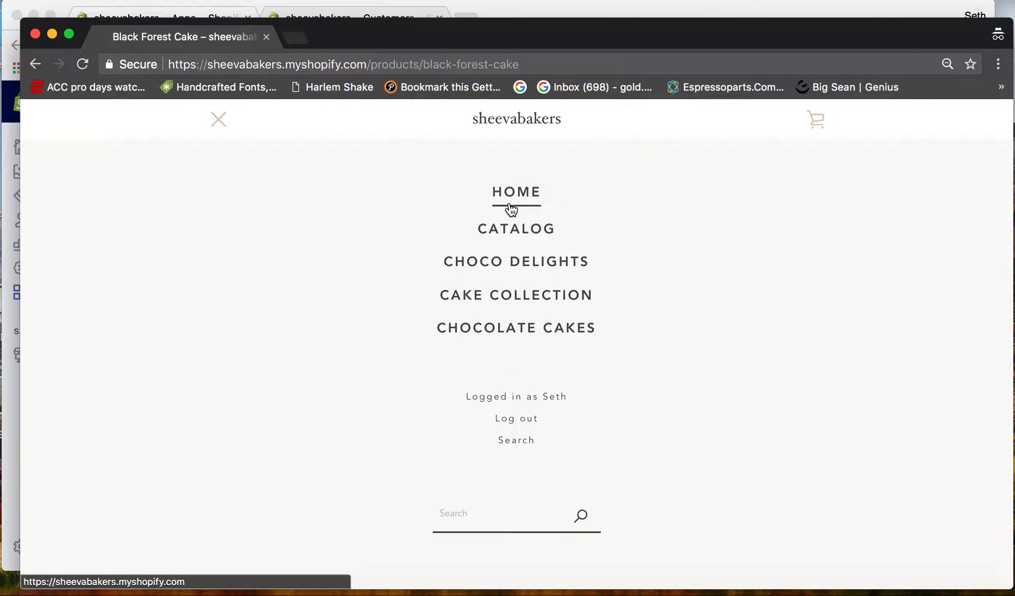
{"action": "left_click", "coordinate": [516, 229]}
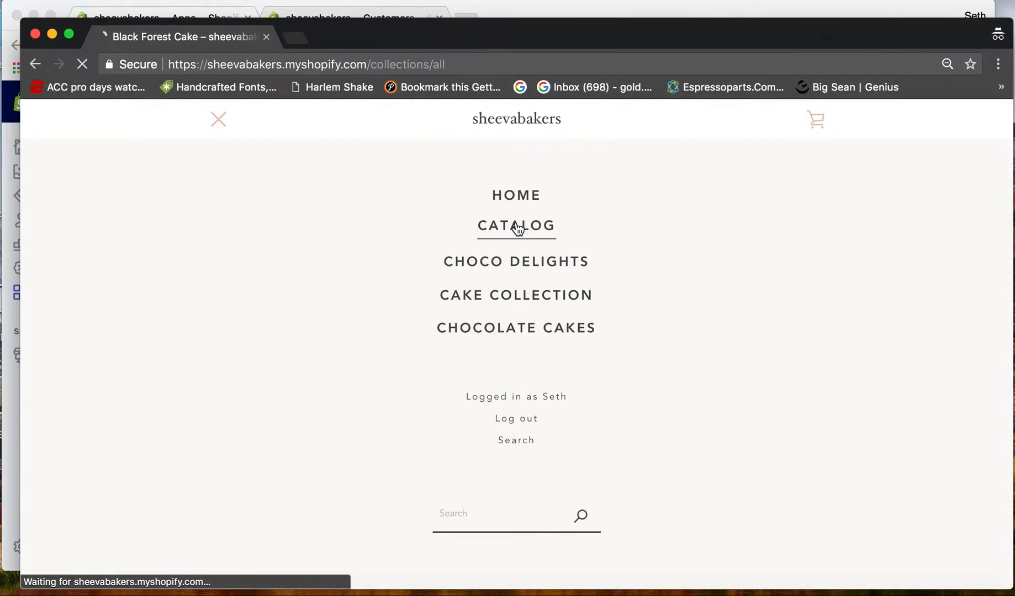
{"action": "left_click", "coordinate": [516, 226]}
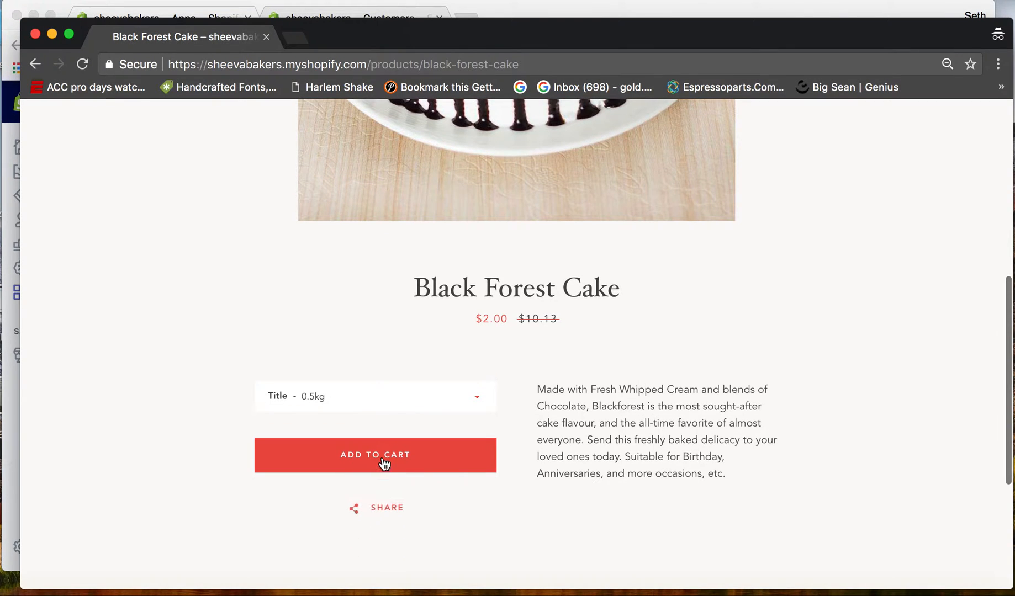
- Add the 0.5kg Black Forest Cake to the cart, showing a $2.00 subtotal
{"action": "left_click", "coordinate": [375, 455]}
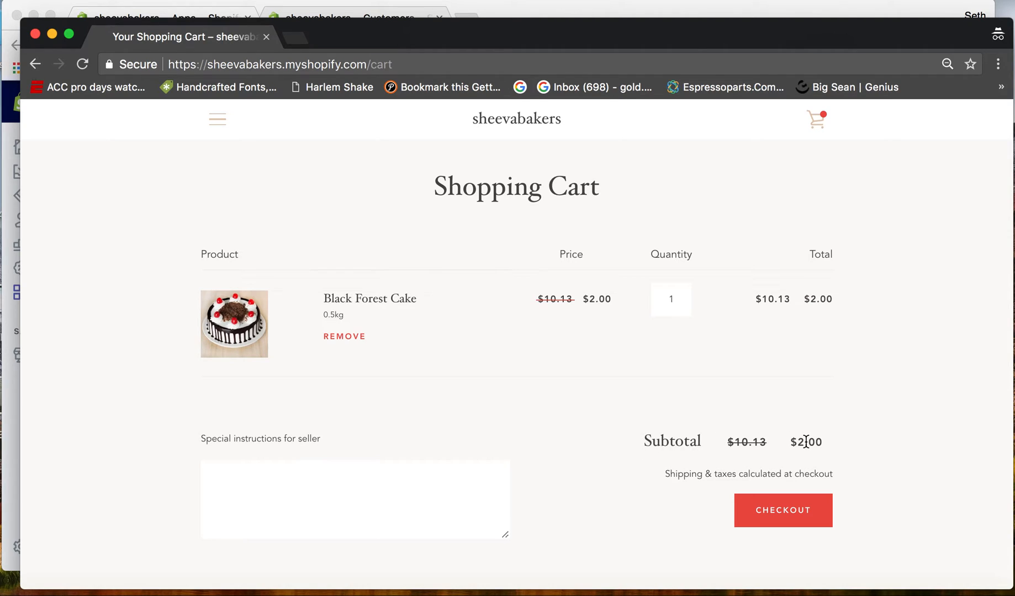
{"action": "mouse_move", "coordinate": [773, 229]}
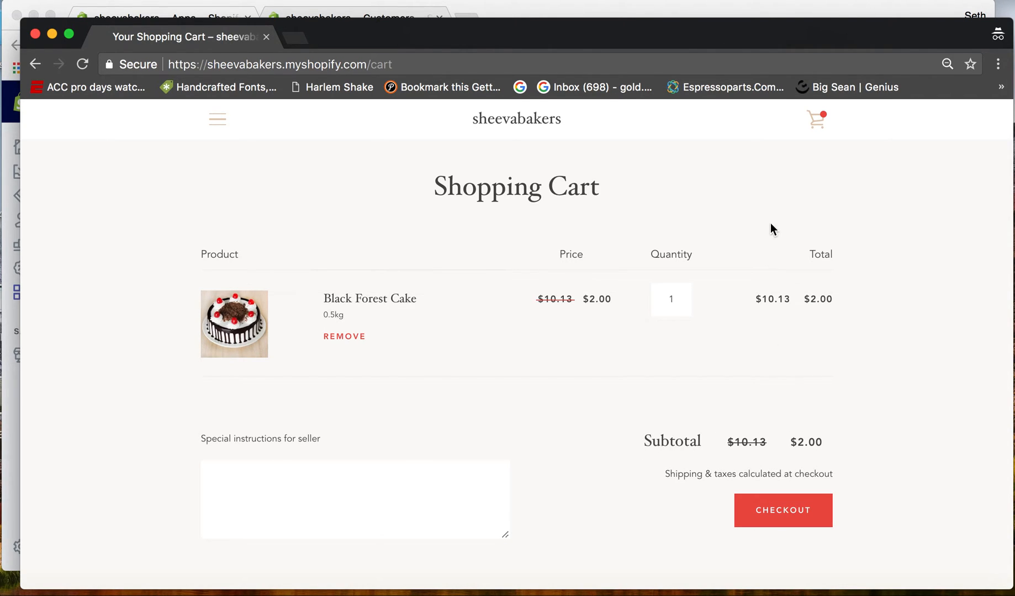
{"action": "mouse_move", "coordinate": [728, 4]}
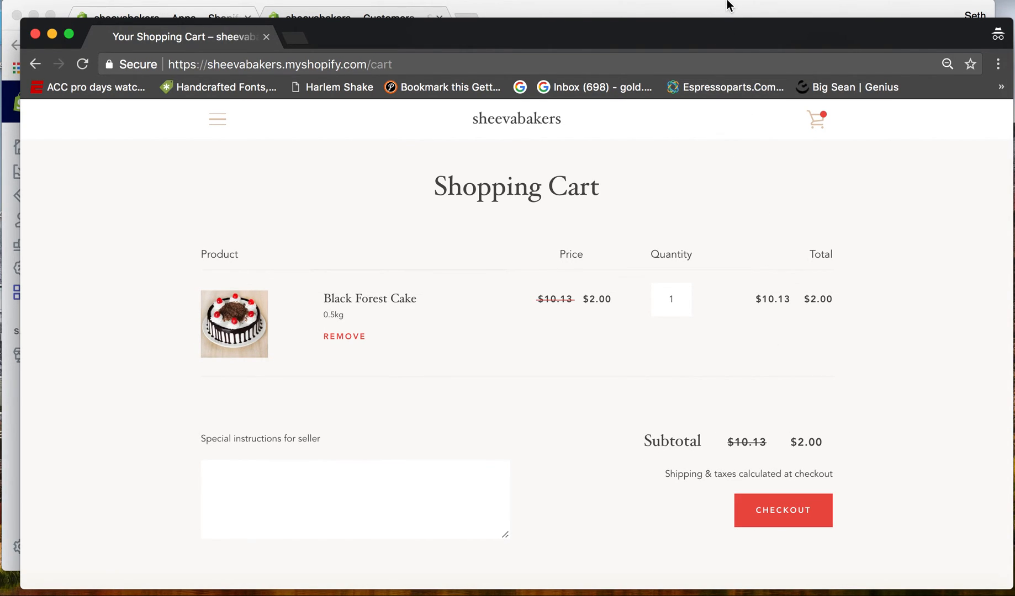